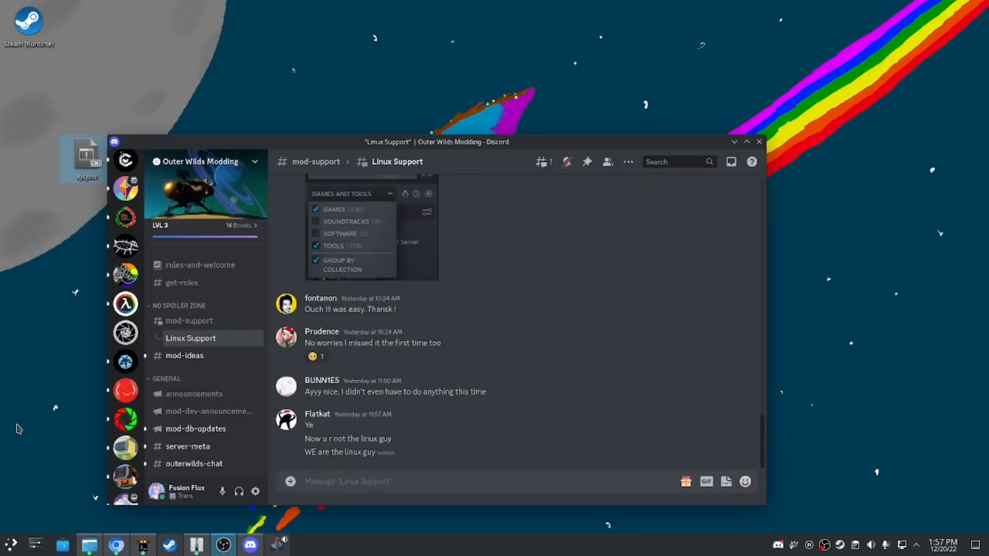
mouse_move(31, 500)
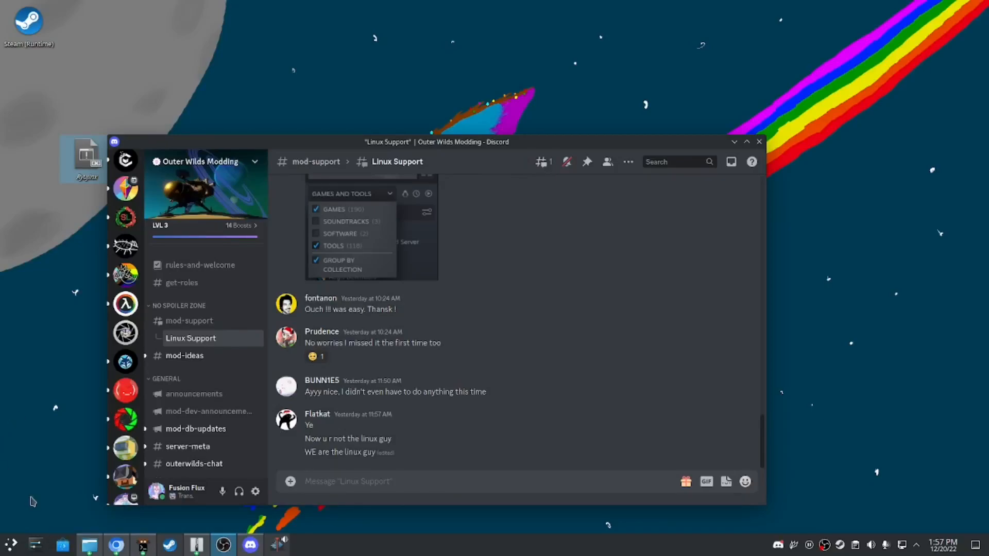
mouse_move(126, 275)
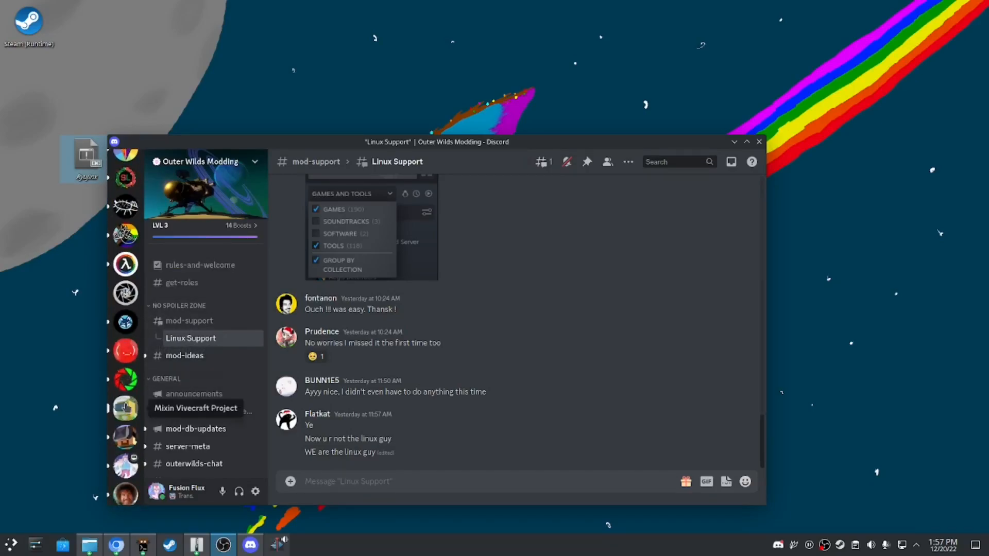
mouse_move(126, 264)
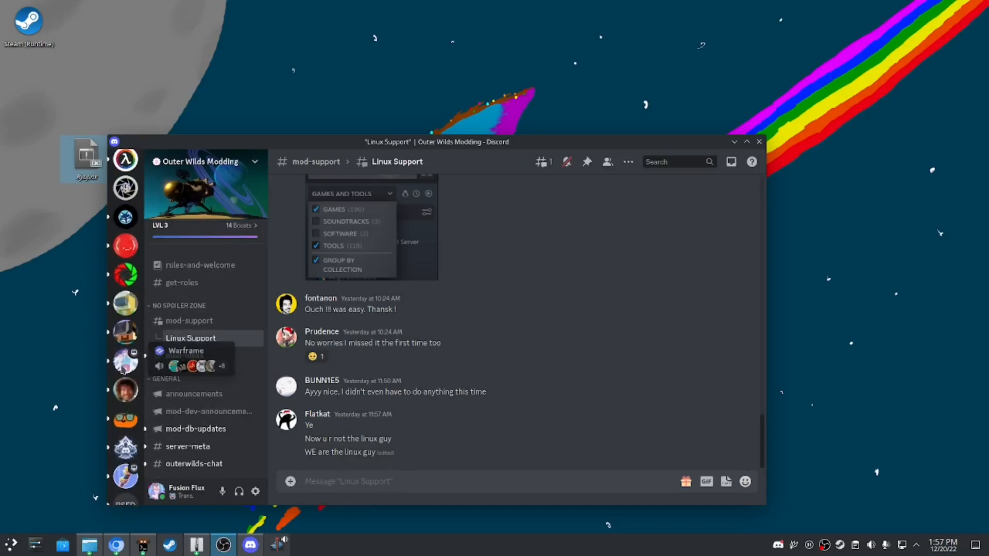
Enable Hardware Acceleration in Discord's Advanced app settings
click(256, 491)
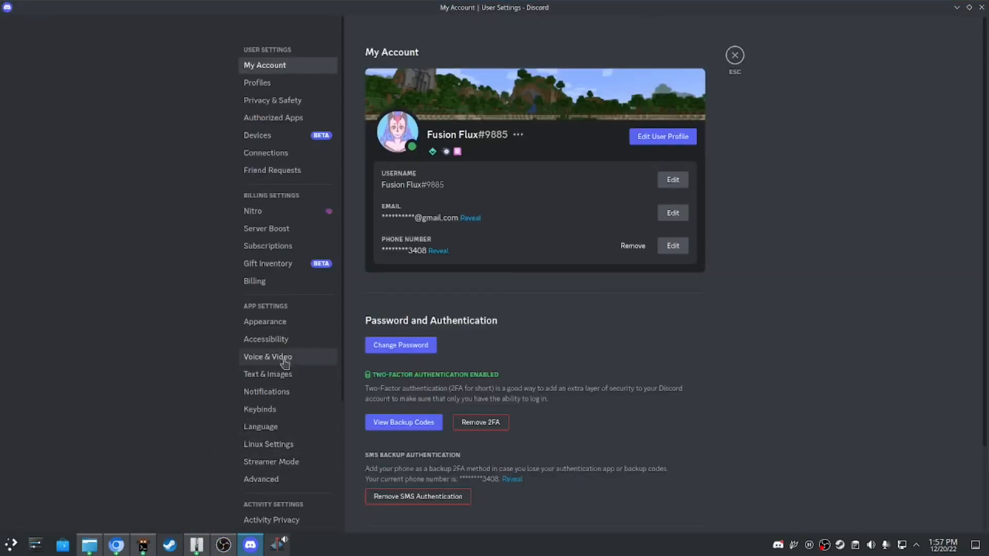
click(261, 478)
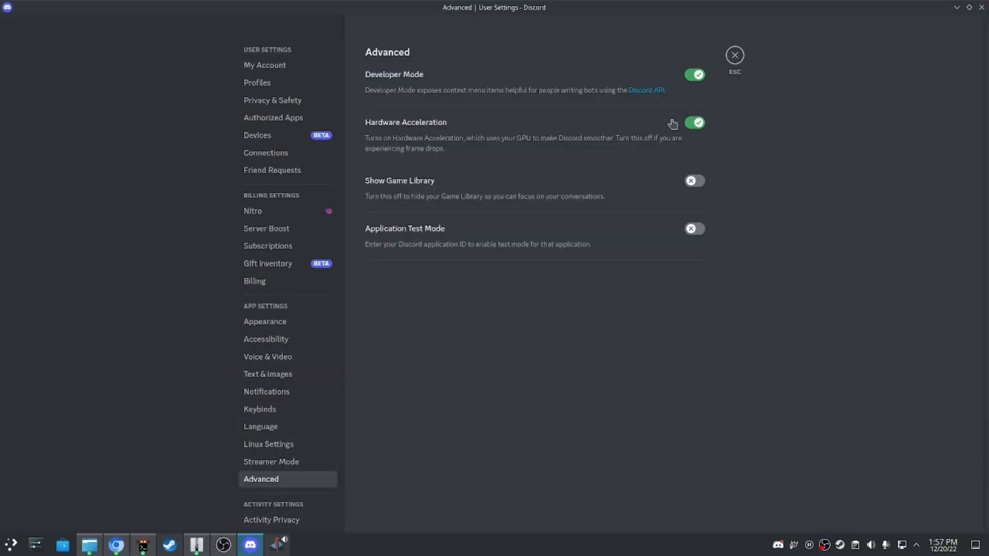
click(734, 55)
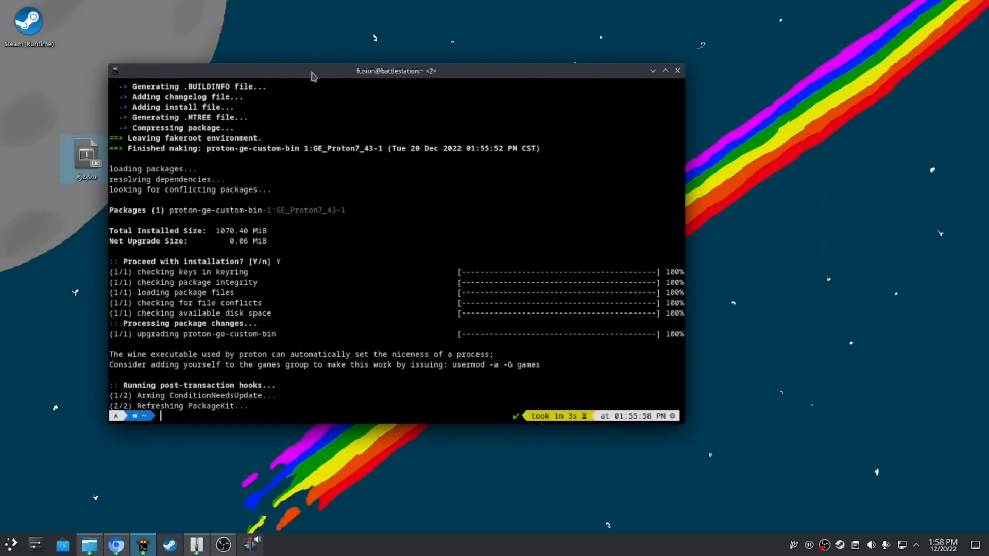
Run 'discord --enable-gpu-rasterization' in the maximized terminal to relaunch Discord
click(665, 70)
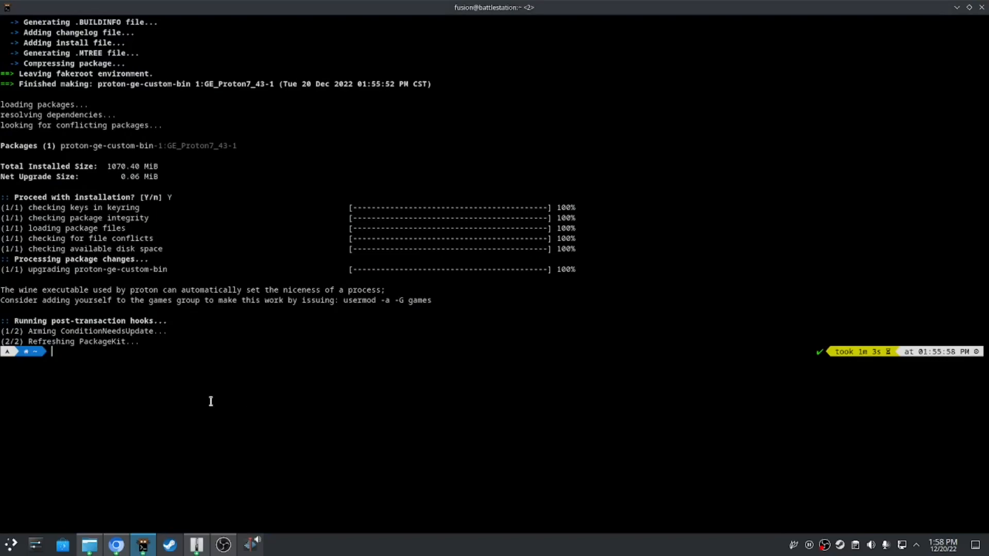
text(discord --enable-gpu-rasterization)
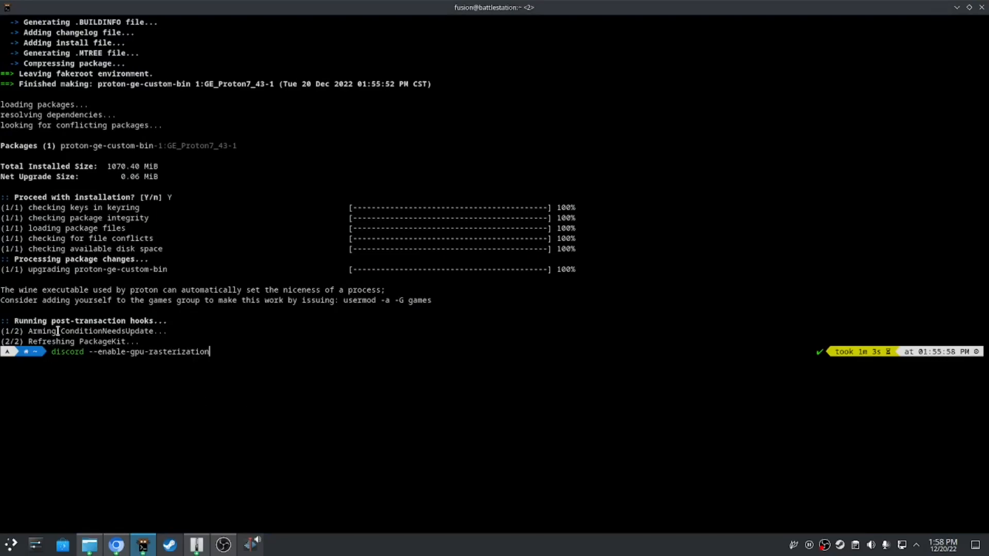
double_click(103, 352)
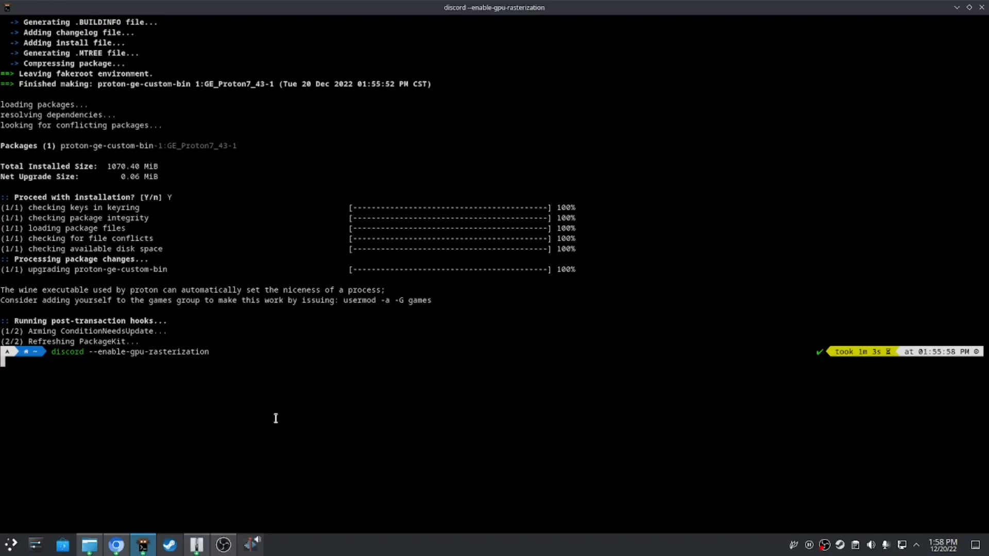
key(Return)
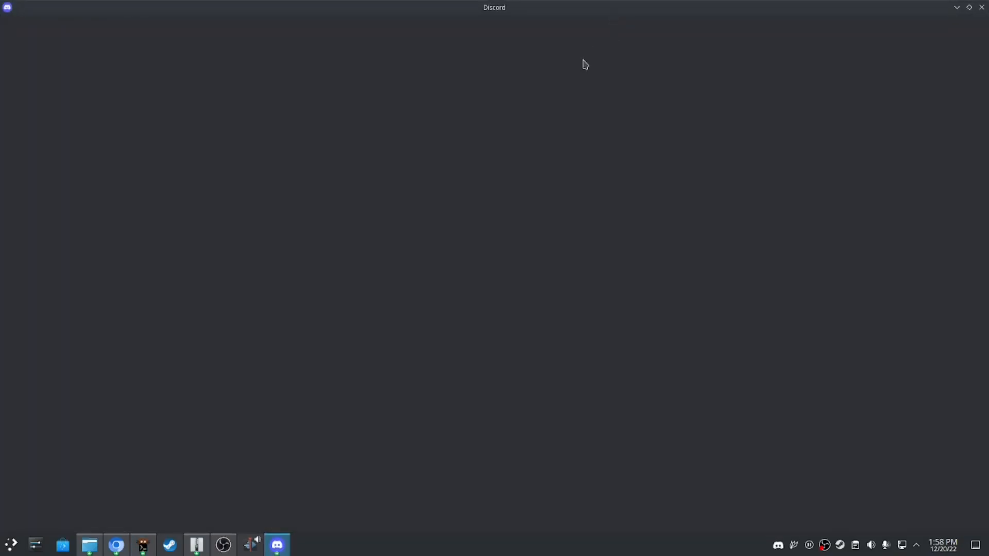